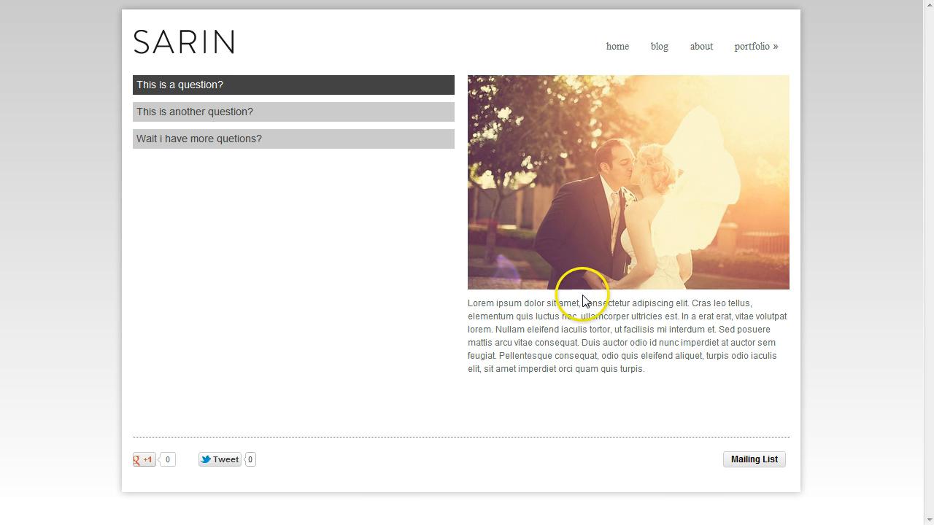
- Select the 'Wait i have more quetions?' question to show the black-and-white couple photo and longer paragraph
{"action": "left_click", "coordinate": [197, 138]}
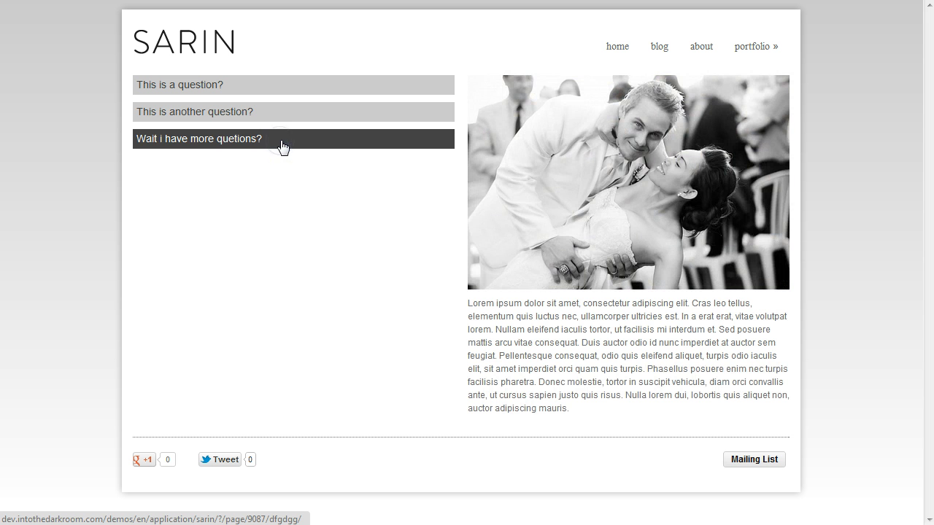
{"action": "left_click", "coordinate": [198, 139]}
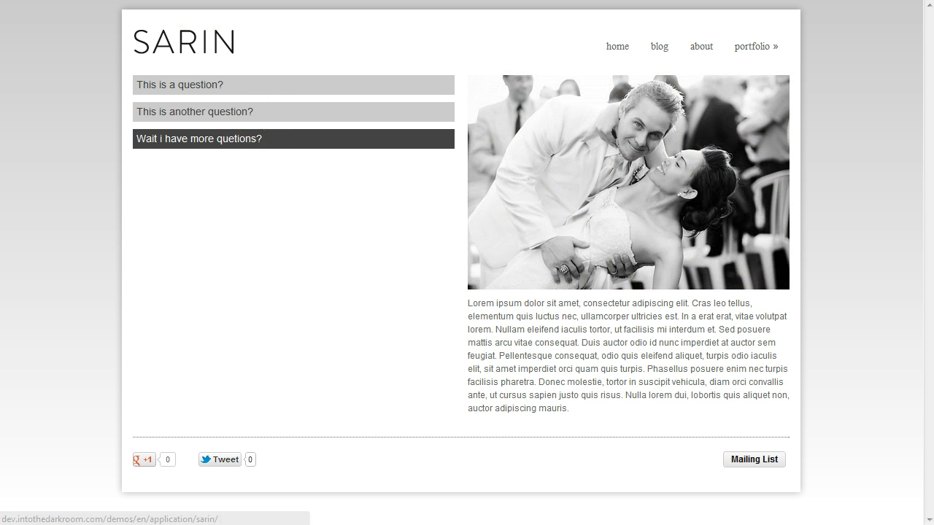